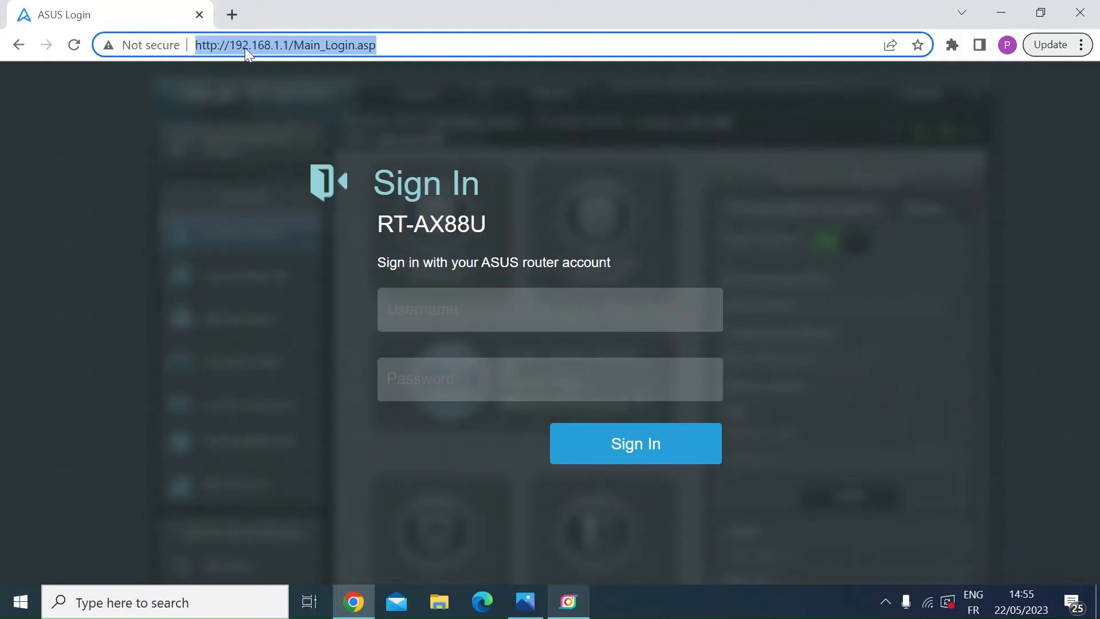
{"action": "mouse_move", "coordinate": [262, 57]}
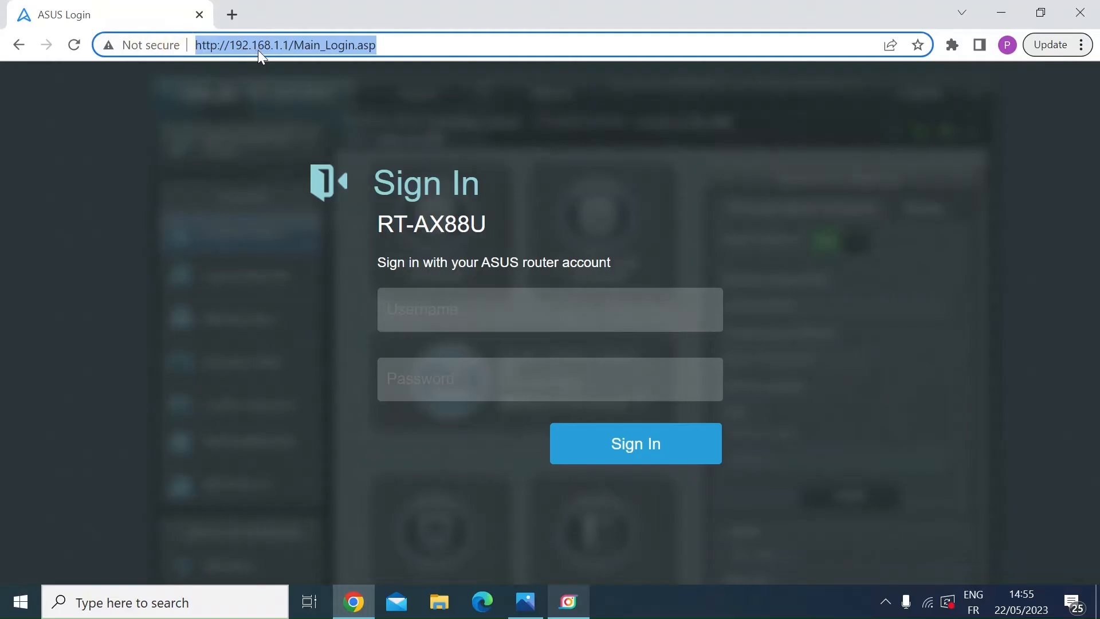
Step: Sign in to the RT-AX88U router as user 'admin' with the account password
{"action": "left_click", "coordinate": [410, 44]}
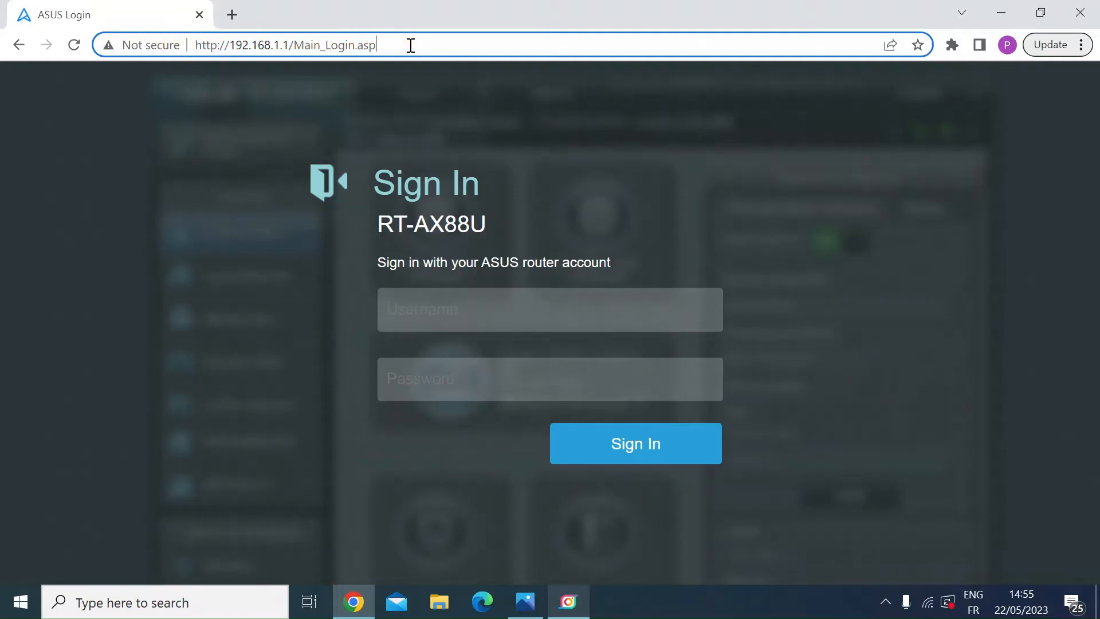
{"action": "left_click", "coordinate": [550, 309]}
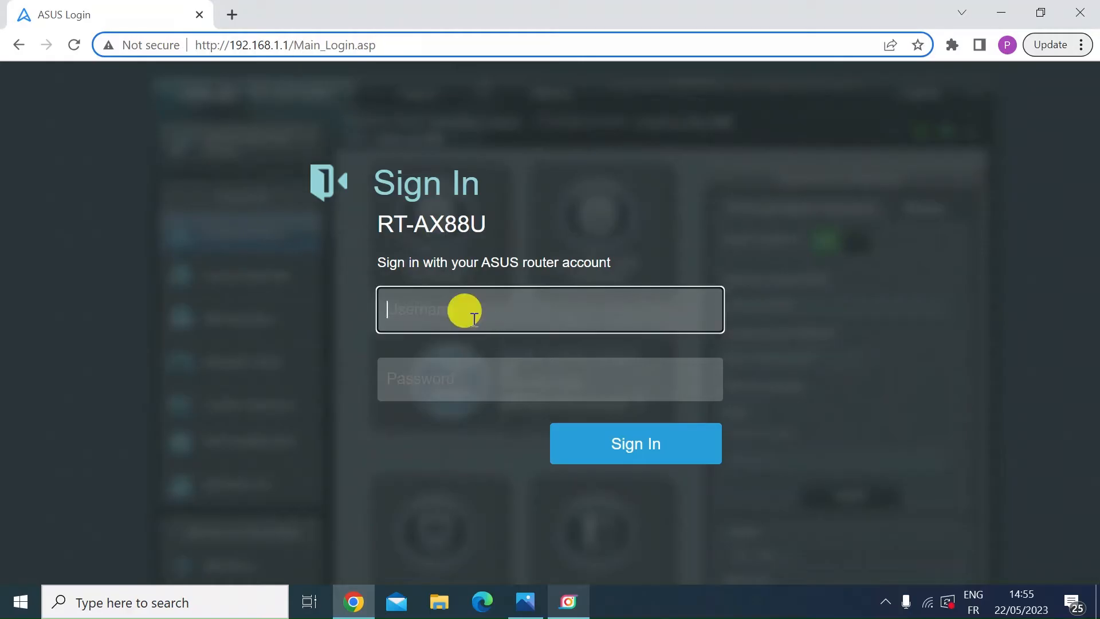
{"action": "type", "text": "admin"}
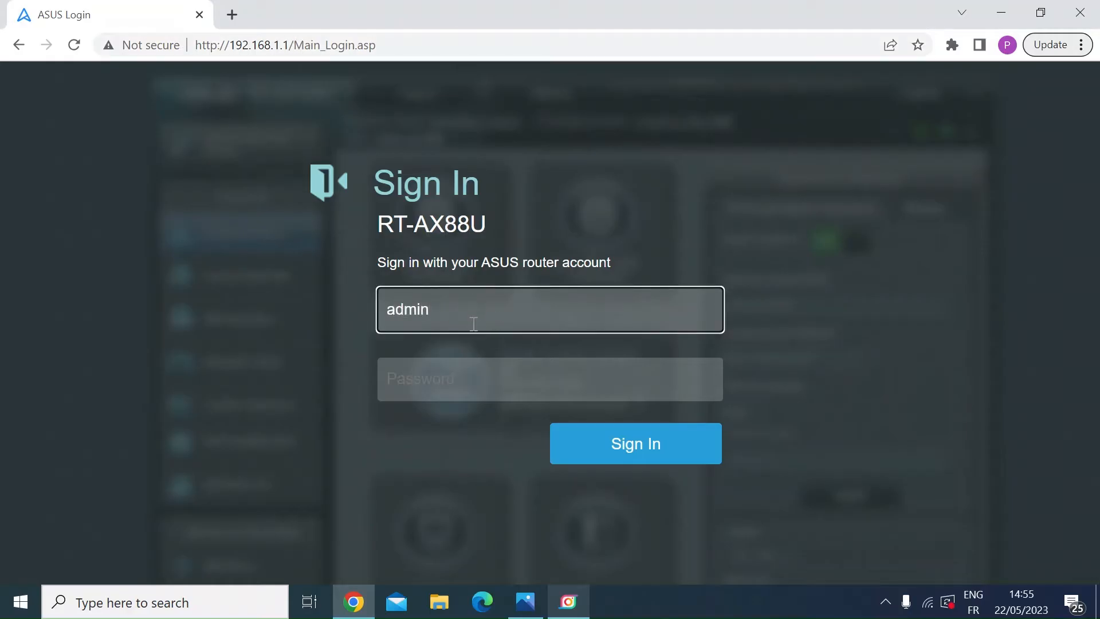
{"action": "left_click", "coordinate": [549, 379]}
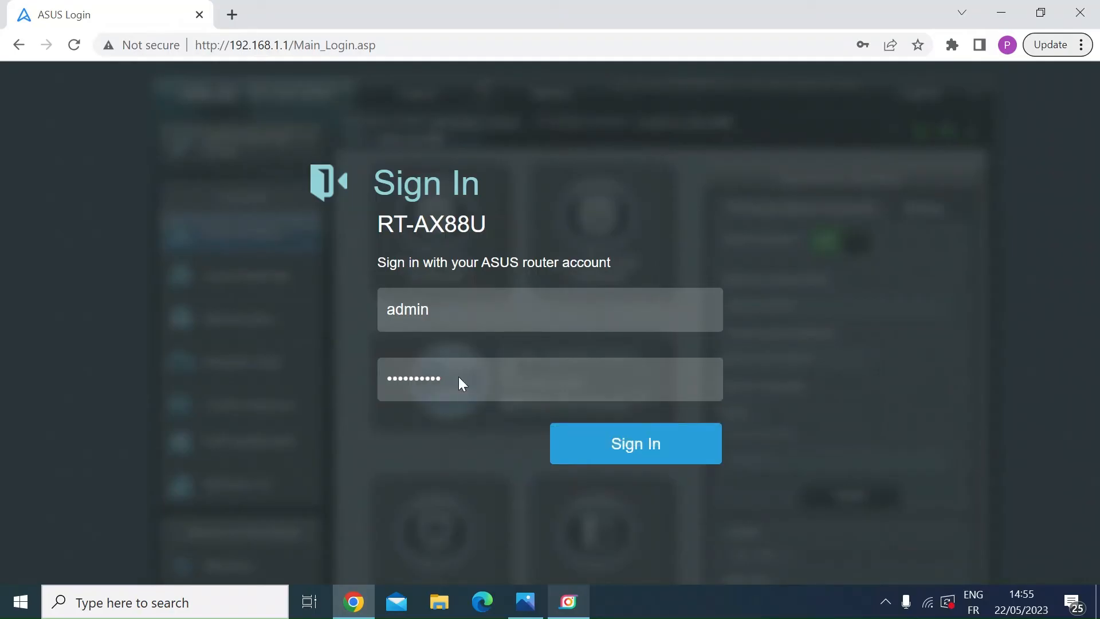
{"action": "left_click", "coordinate": [634, 444]}
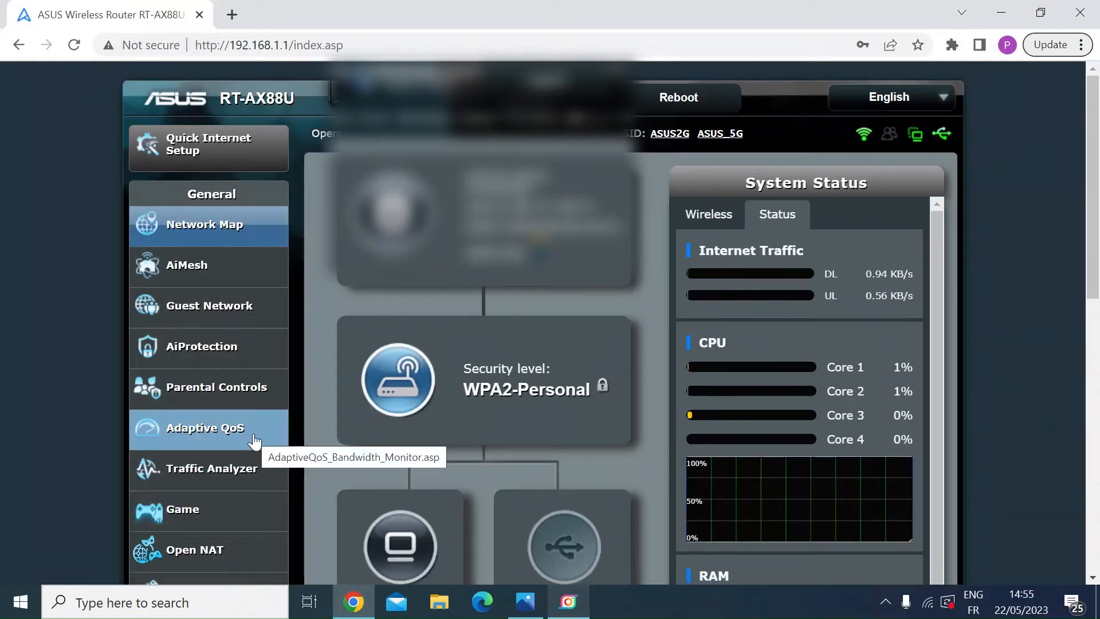
Step: Bring up the Firewall General page showing firewall and DoS protection enabled
{"action": "scroll", "scroll_direction": "down", "scroll_amount": 3}
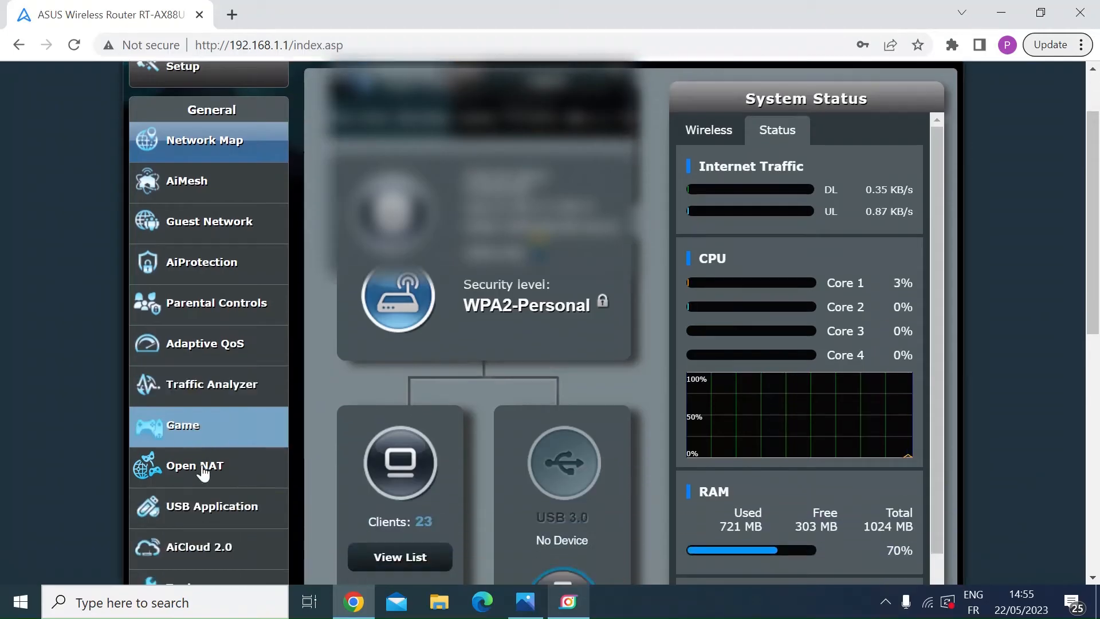
{"action": "scroll", "scroll_direction": "down", "scroll_amount": 3}
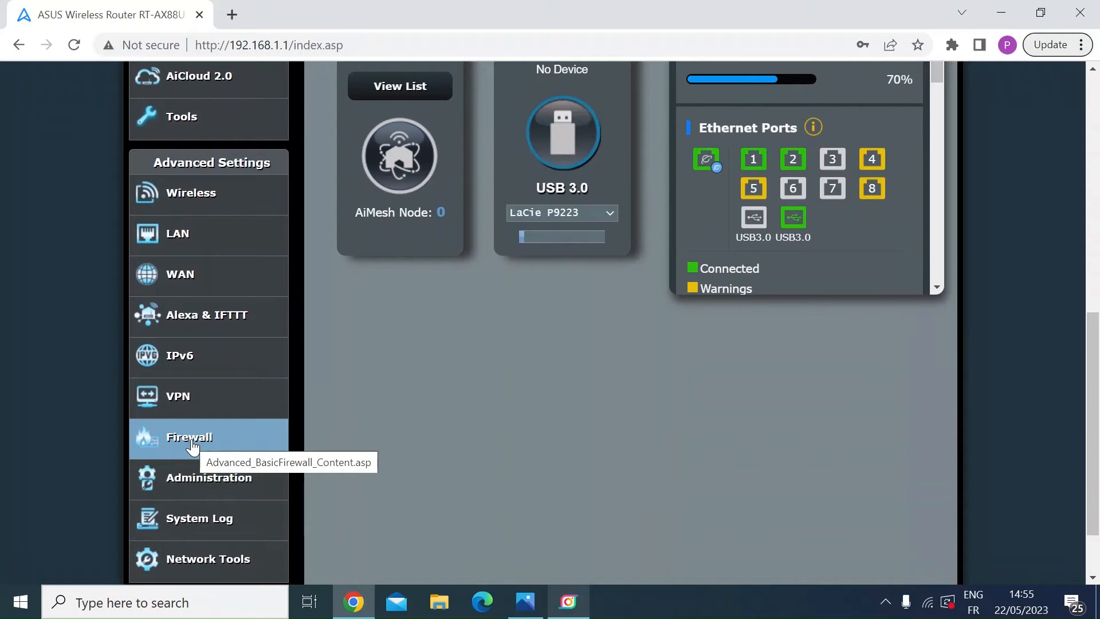
{"action": "left_click", "coordinate": [189, 436]}
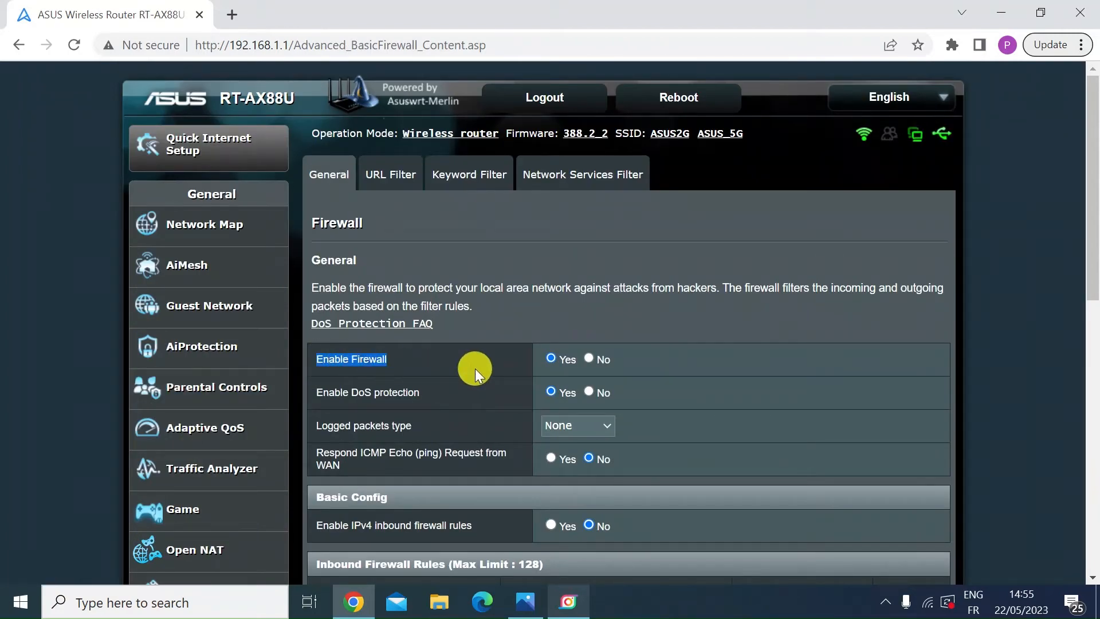
{"action": "mouse_move", "coordinate": [588, 301]}
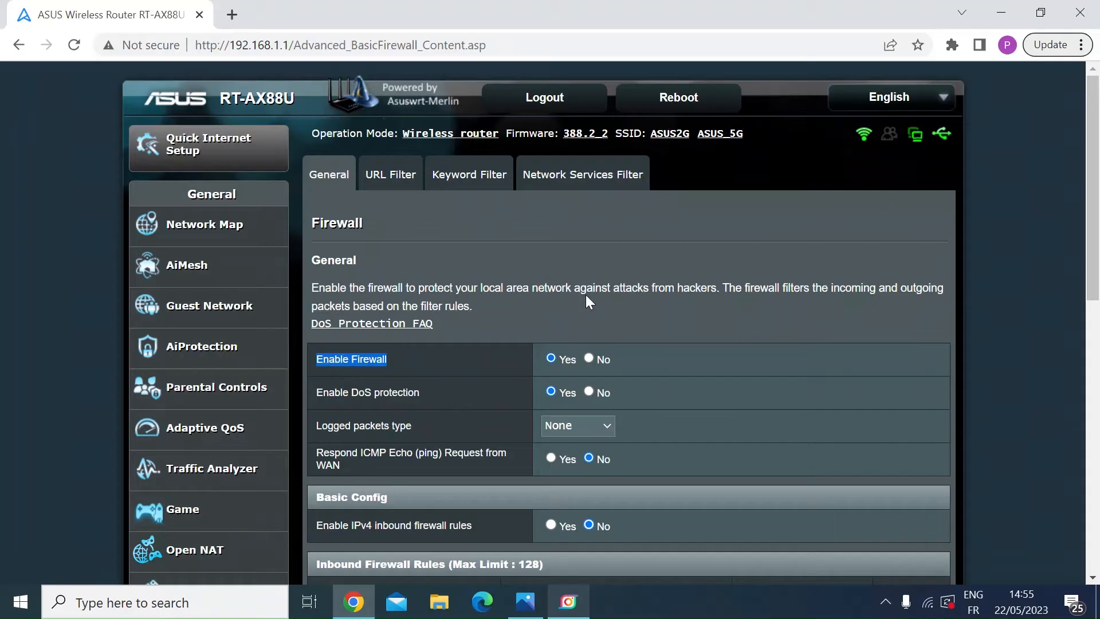
{"action": "mouse_move", "coordinate": [645, 336]}
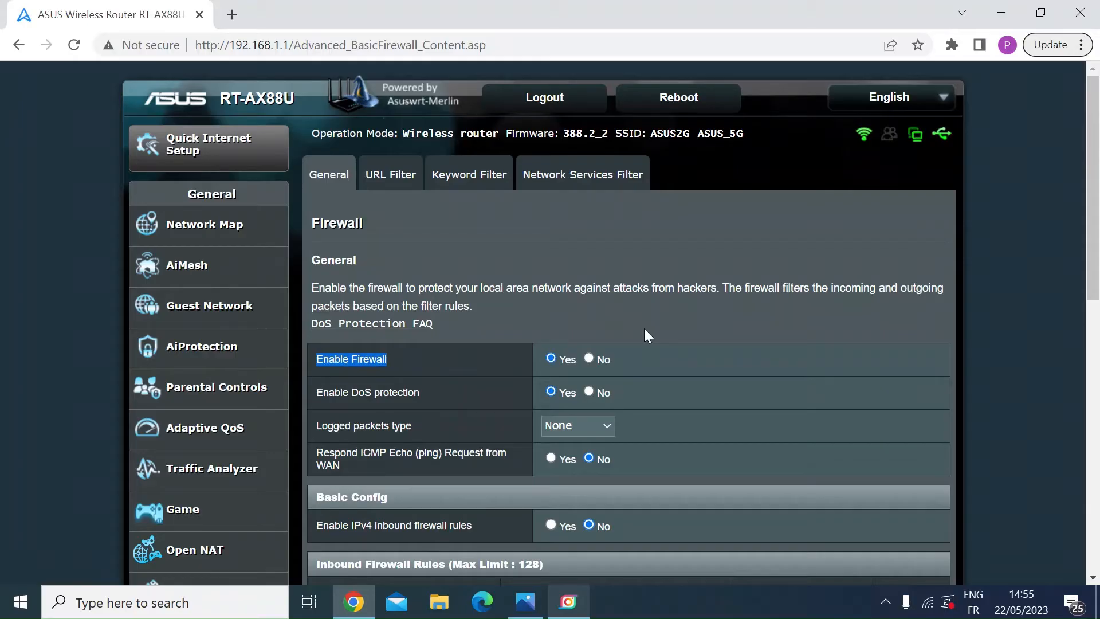
{"action": "mouse_move", "coordinate": [208, 346]}
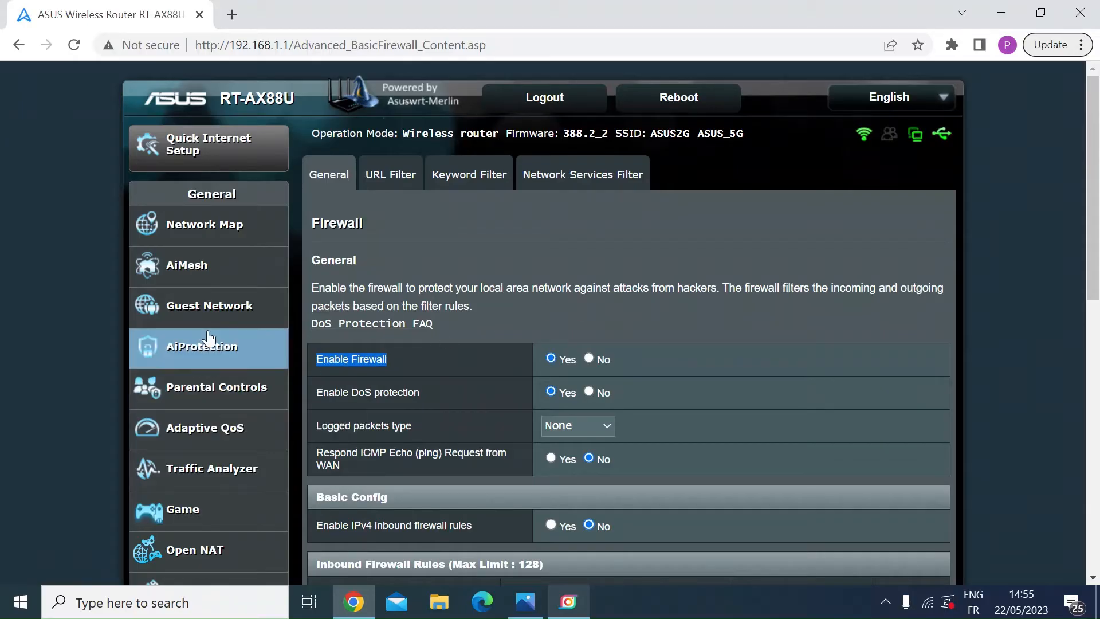
{"action": "mouse_move", "coordinate": [208, 354]}
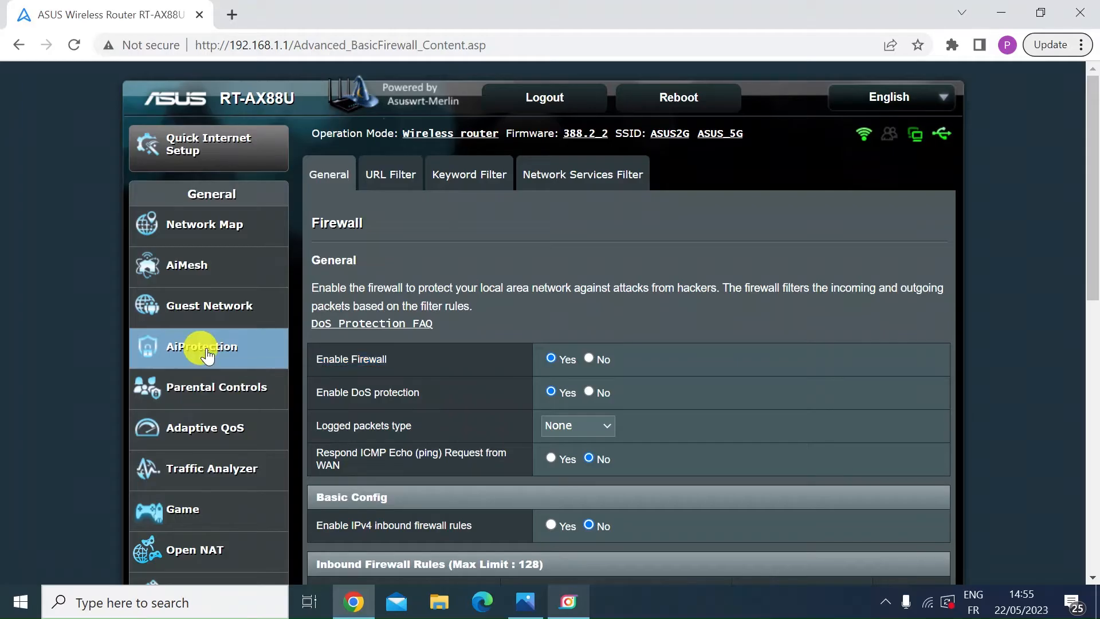
Step: Review AiProtection Network Protection: AiProtection, Malicious Sites Blocking and Two-Way IPS all on
{"action": "left_click", "coordinate": [201, 346]}
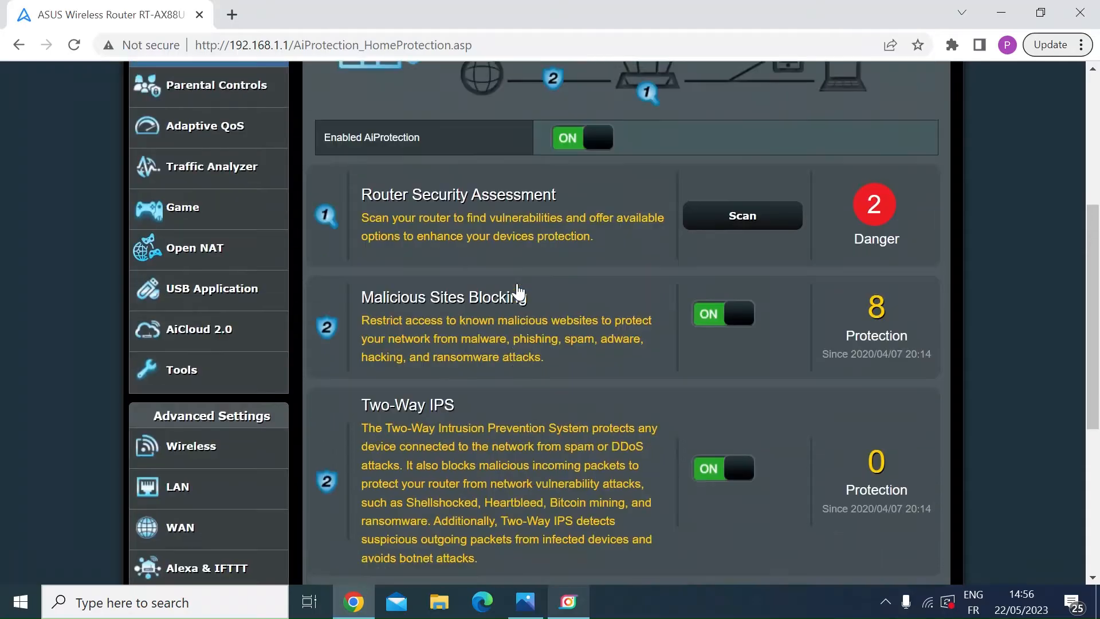
{"action": "scroll", "scroll_direction": "down", "scroll_amount": 3}
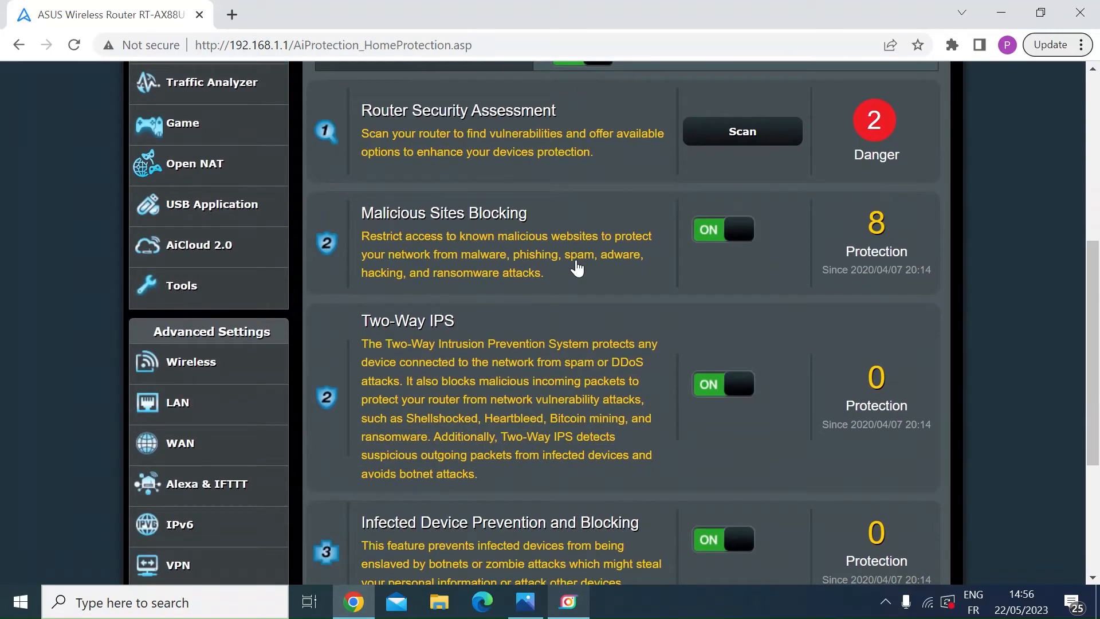
{"action": "mouse_move", "coordinate": [515, 386]}
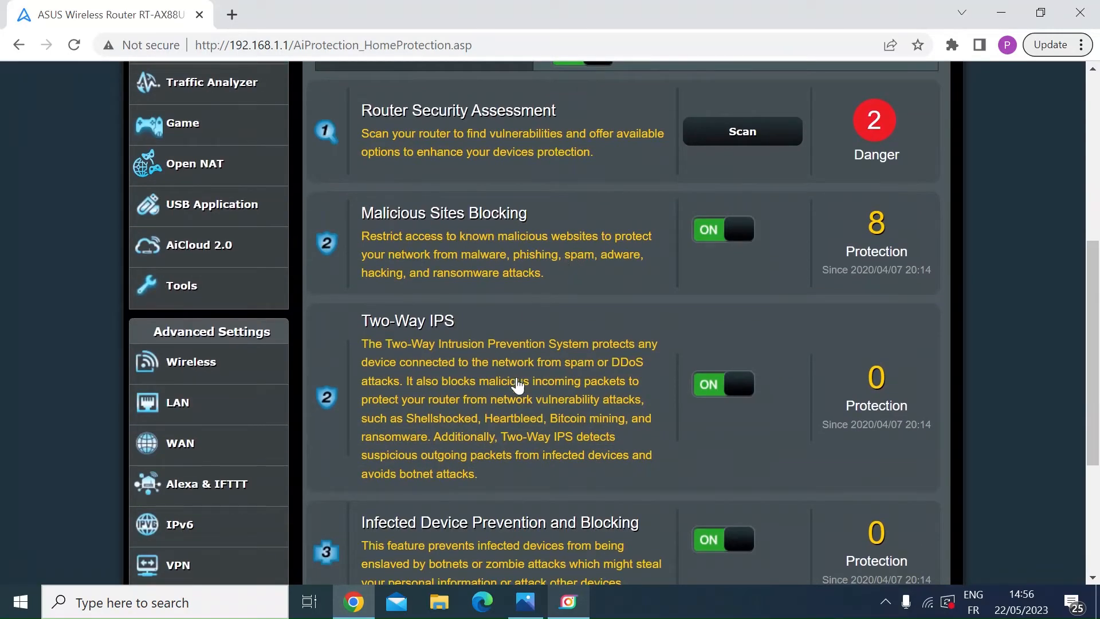
{"action": "scroll", "scroll_direction": "down", "scroll_amount": 3}
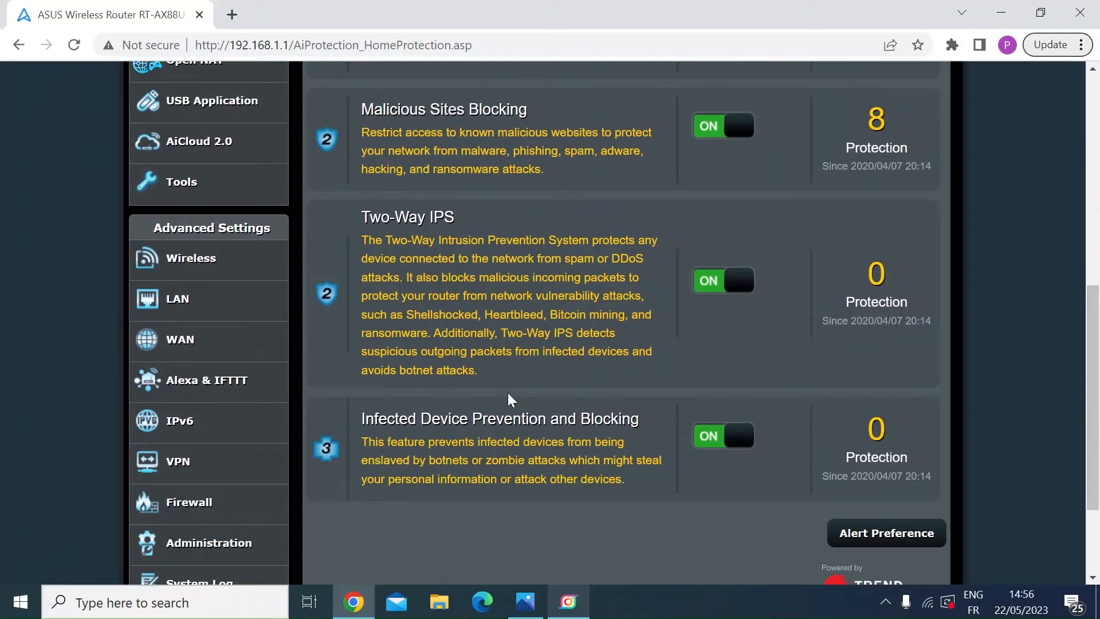
{"action": "scroll", "scroll_direction": "down", "scroll_amount": 3}
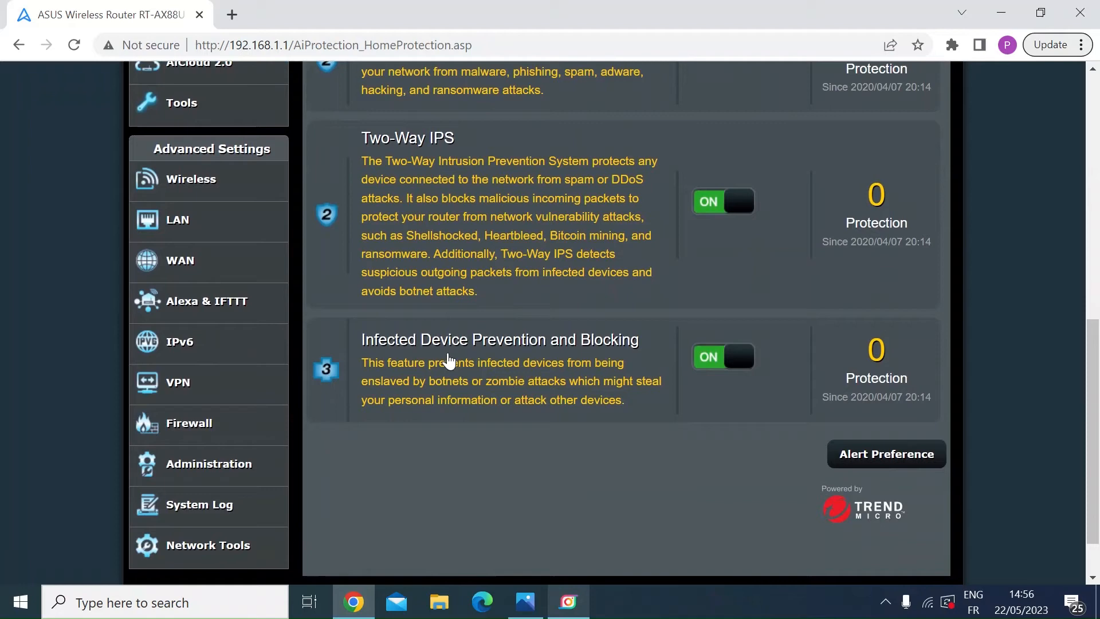
{"action": "mouse_move", "coordinate": [519, 371]}
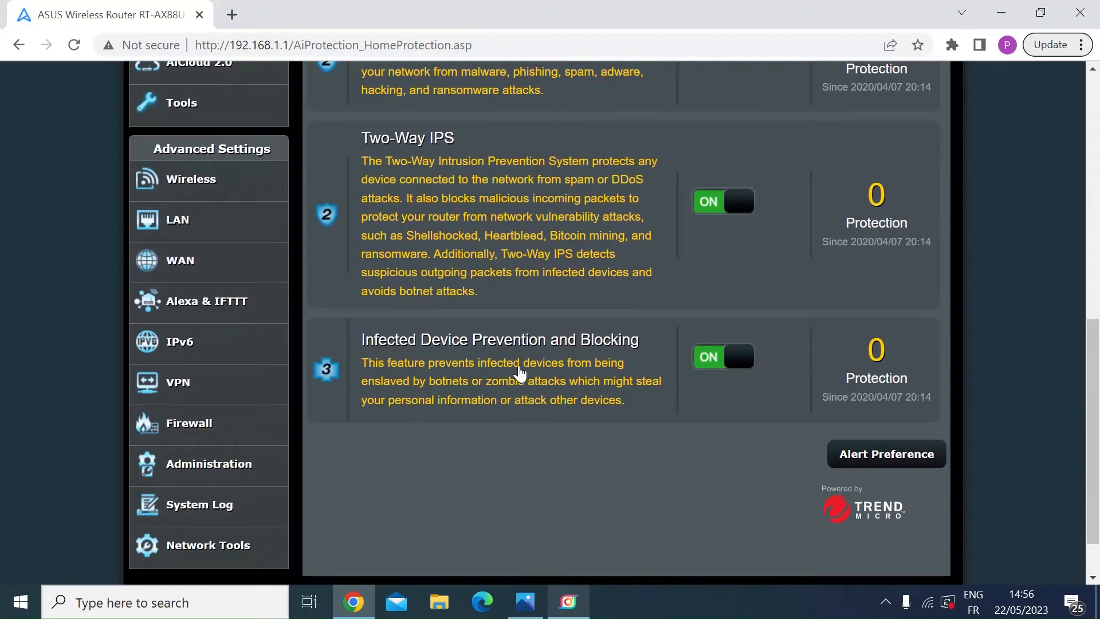
{"action": "mouse_move", "coordinate": [501, 419]}
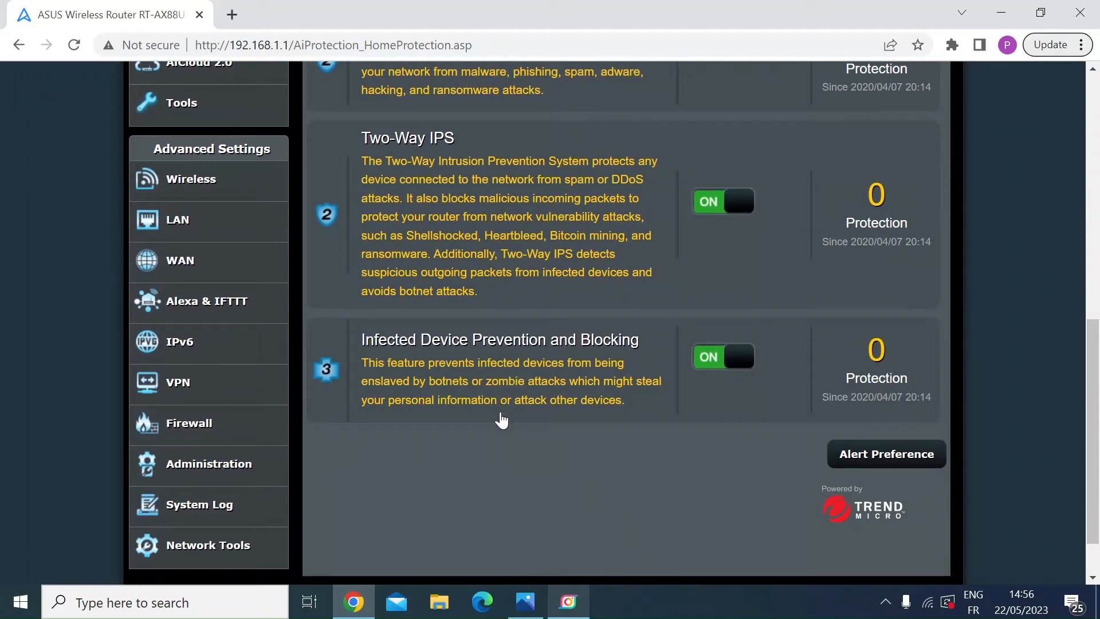
{"action": "scroll", "scroll_direction": "up", "scroll_amount": 3}
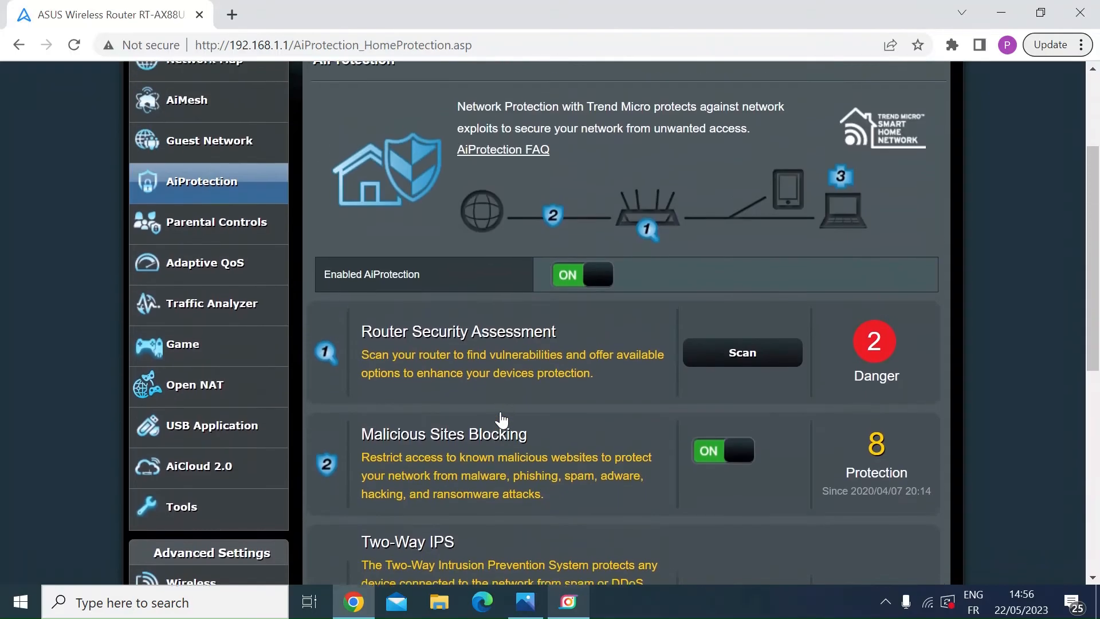
{"action": "scroll", "scroll_direction": "up", "scroll_amount": 3}
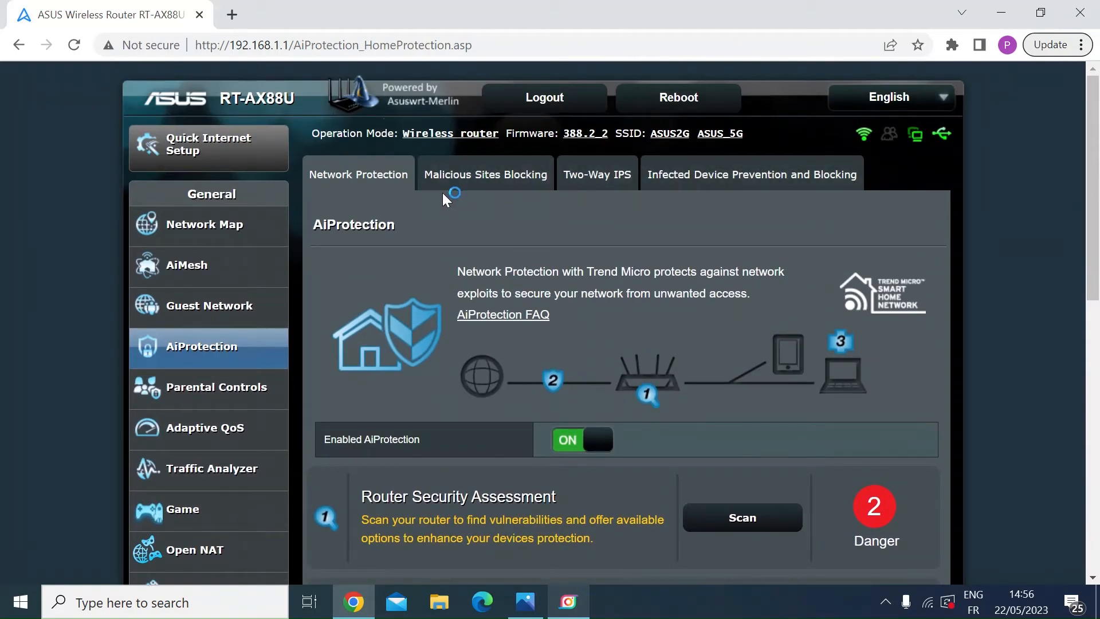
{"action": "scroll", "scroll_direction": "down", "scroll_amount": 3}
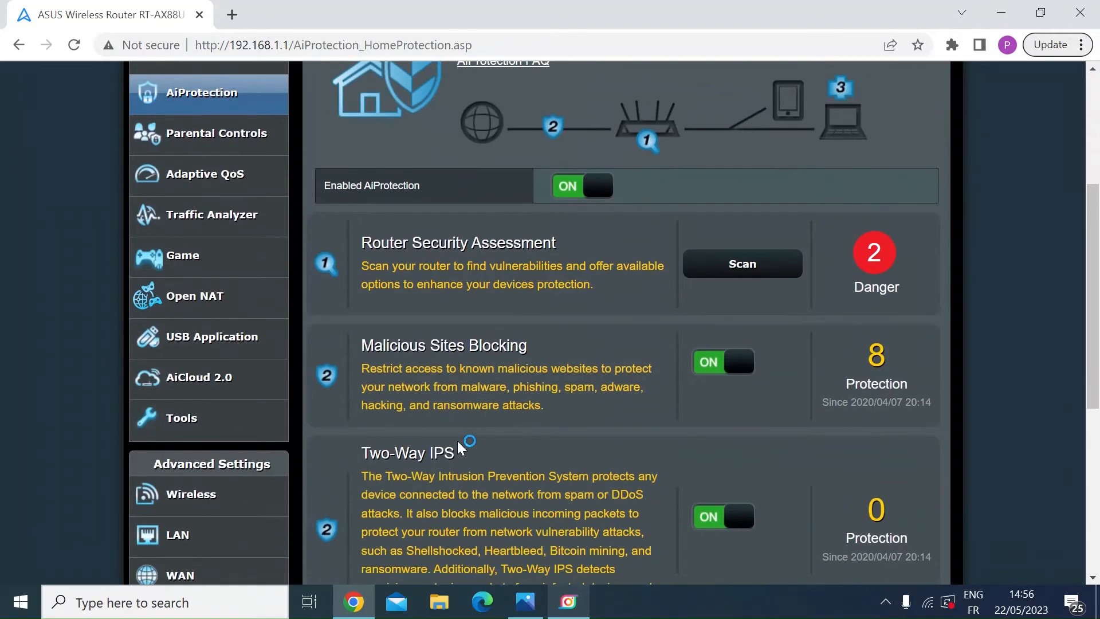
{"action": "scroll", "scroll_direction": "up", "scroll_amount": 3}
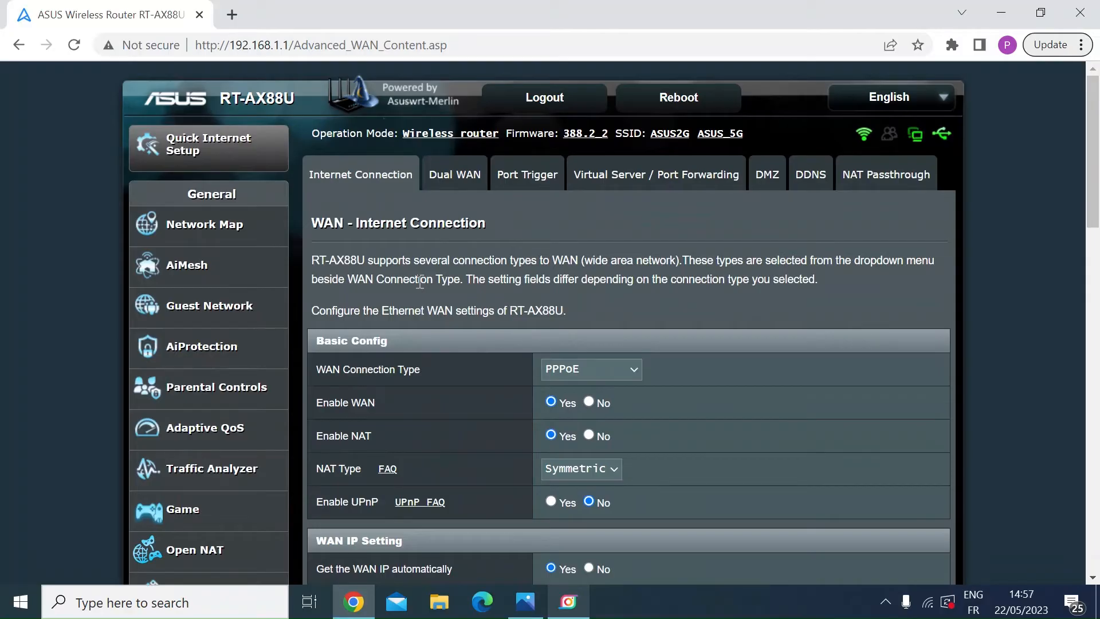
Step: Show the Administration System page's Remote Access Config with Web Access from WAN set to No
{"action": "scroll", "scroll_direction": "down", "scroll_amount": 3}
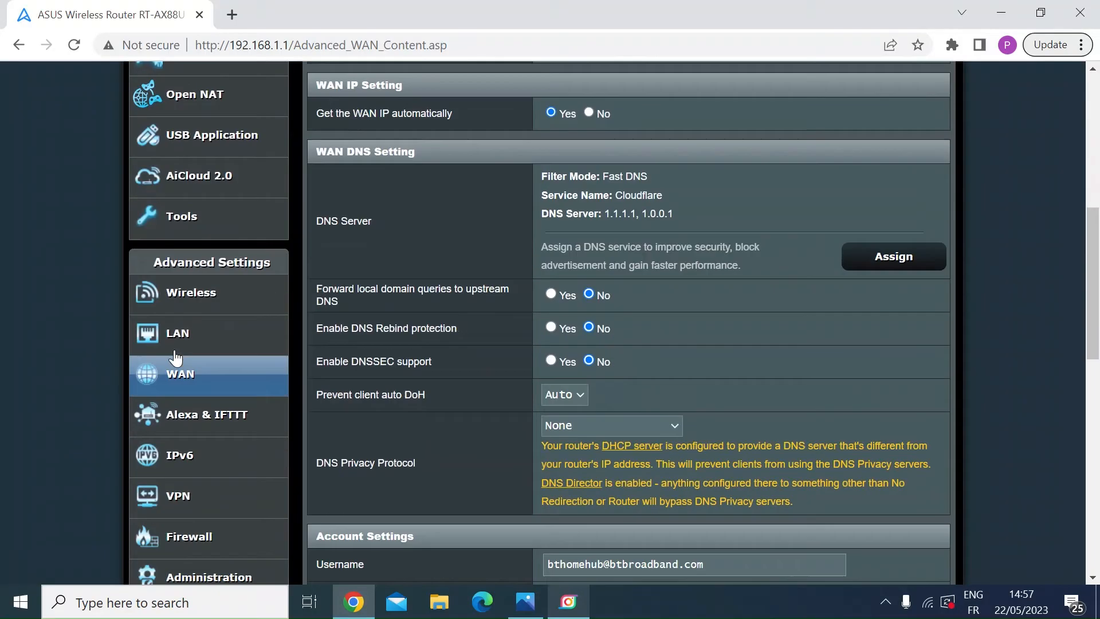
{"action": "scroll", "scroll_direction": "down", "scroll_amount": 3}
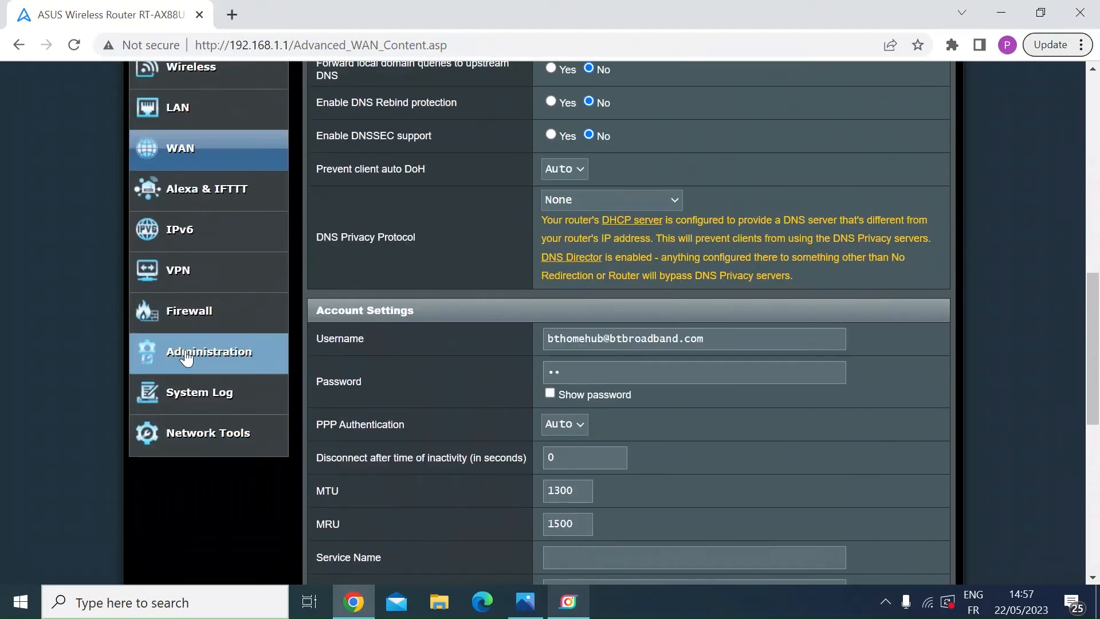
{"action": "left_click", "coordinate": [209, 352]}
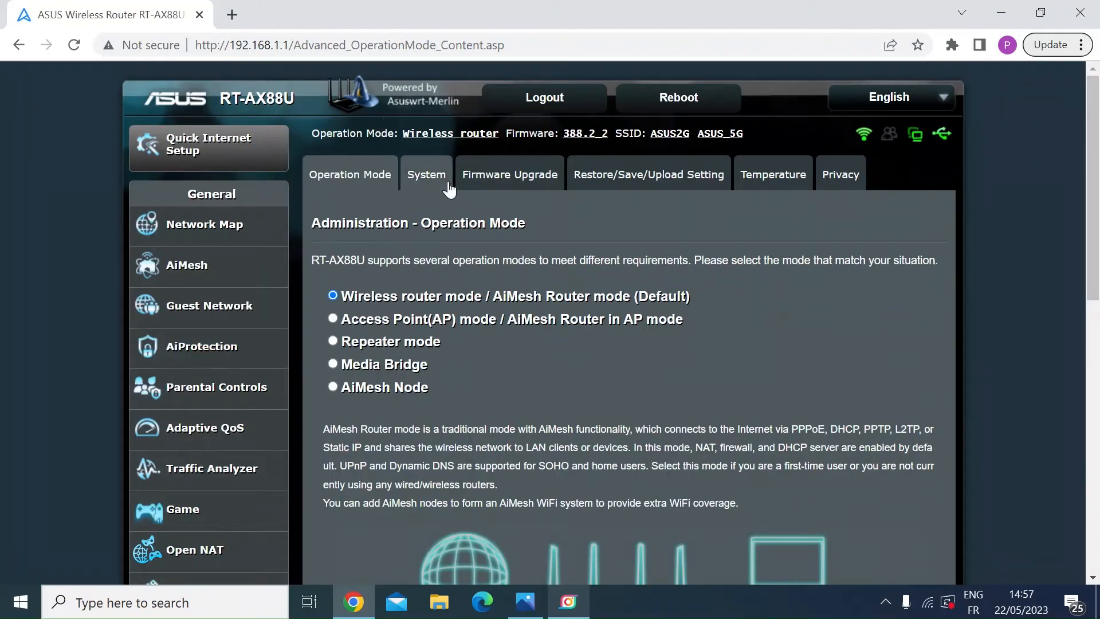
{"action": "left_click", "coordinate": [425, 174]}
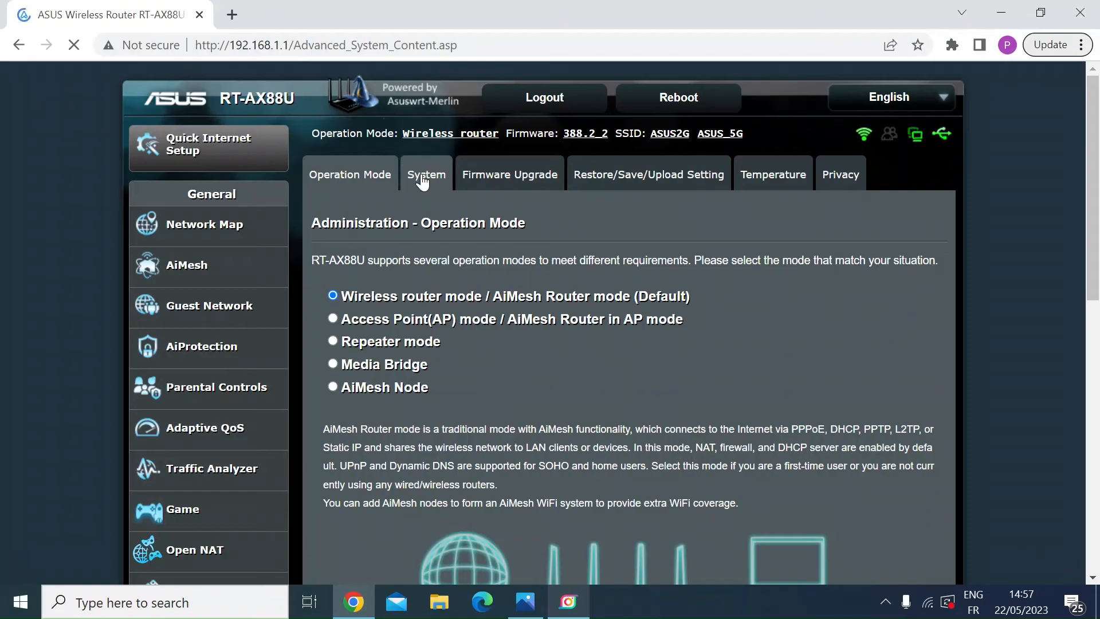
{"action": "left_click", "coordinate": [426, 174]}
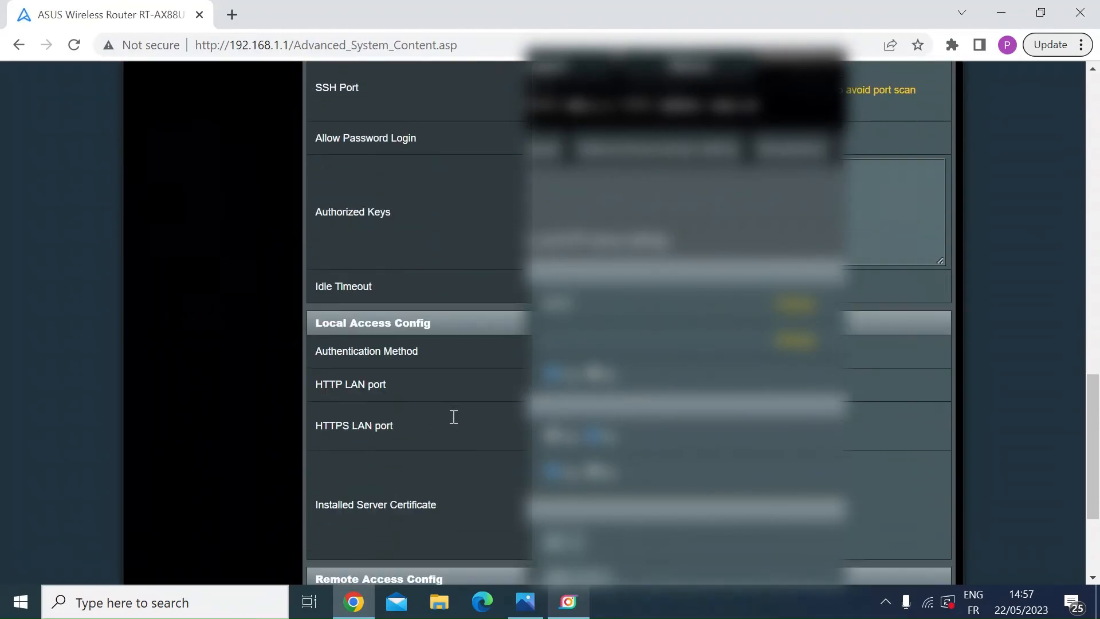
{"action": "scroll", "scroll_direction": "down", "scroll_amount": 3}
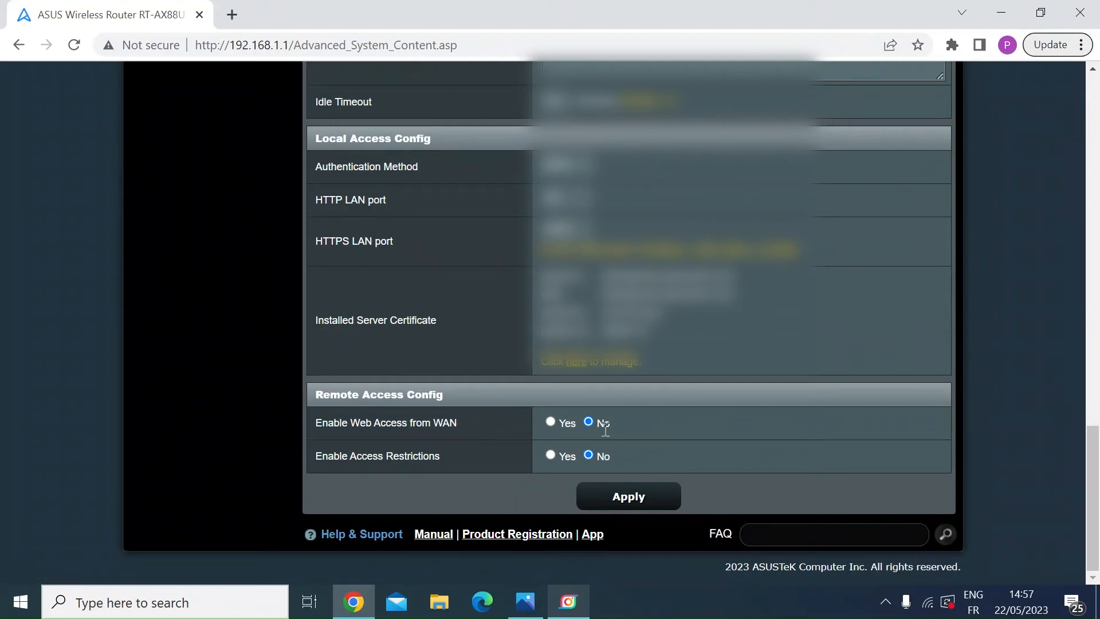
{"action": "mouse_move", "coordinate": [627, 433]}
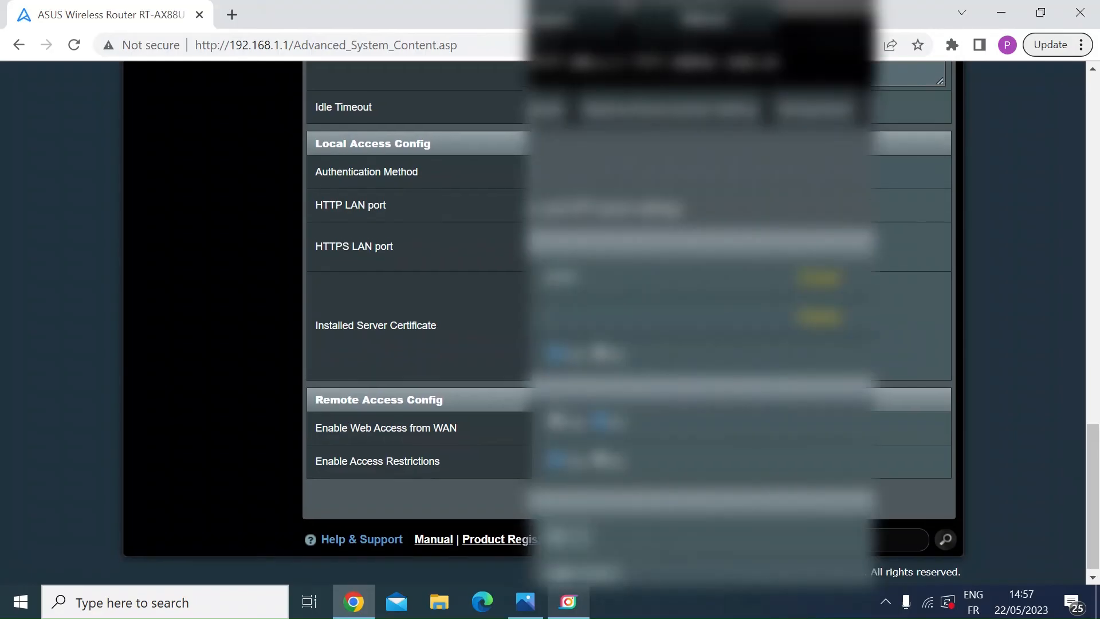
Step: Set the Local Access Config authentication method from BOTH to HTTPS
{"action": "scroll", "scroll_direction": "up", "scroll_amount": 3}
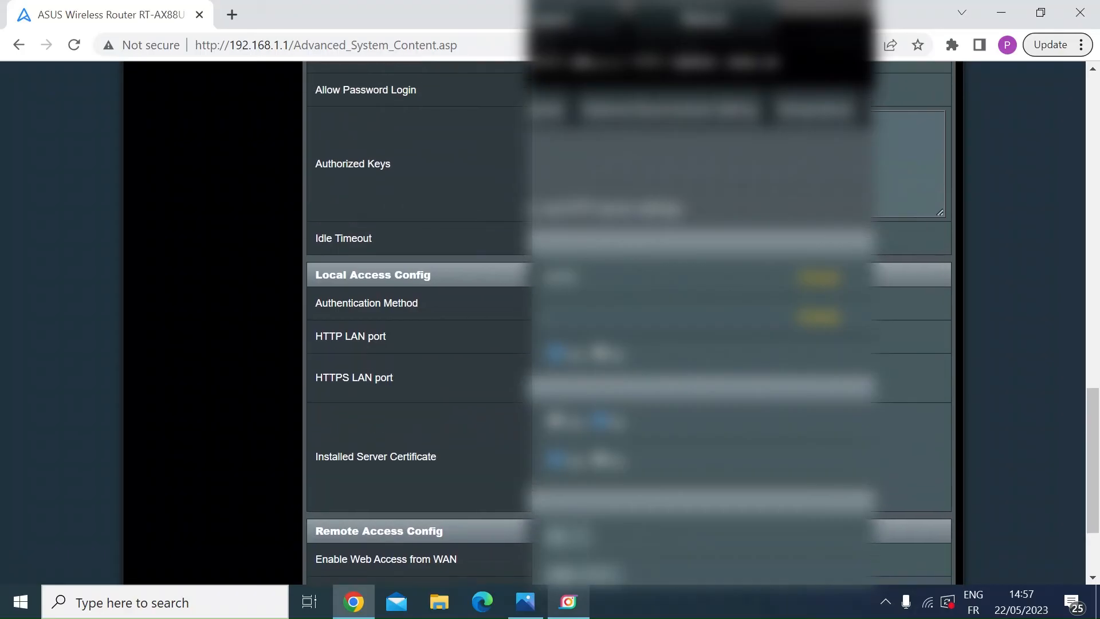
{"action": "scroll", "scroll_direction": "down", "scroll_amount": 3}
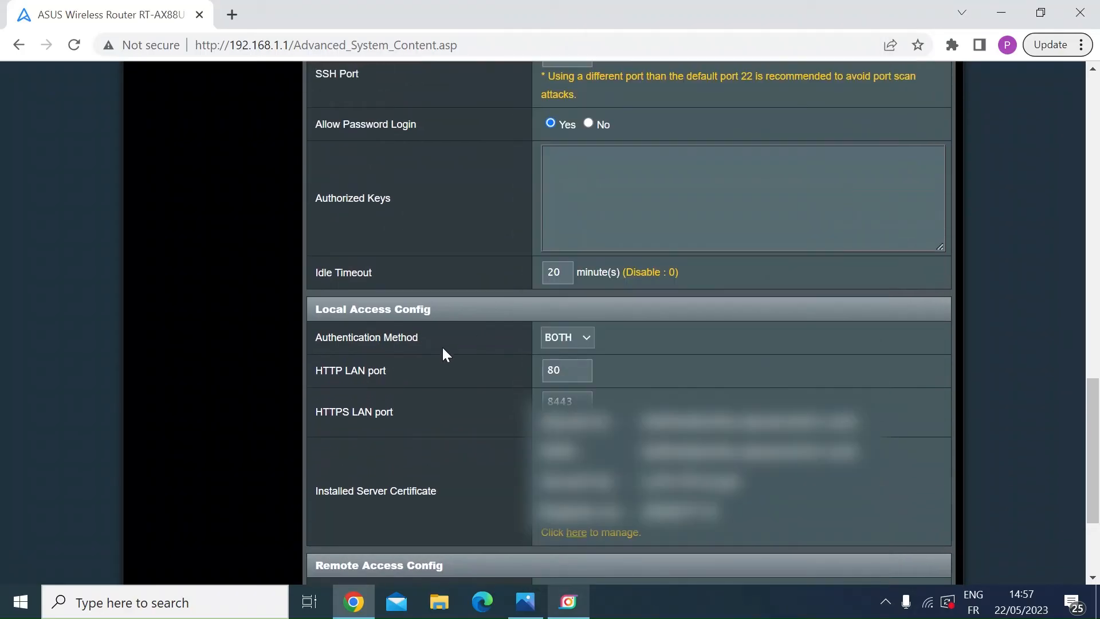
{"action": "scroll", "scroll_direction": "up", "scroll_amount": 3}
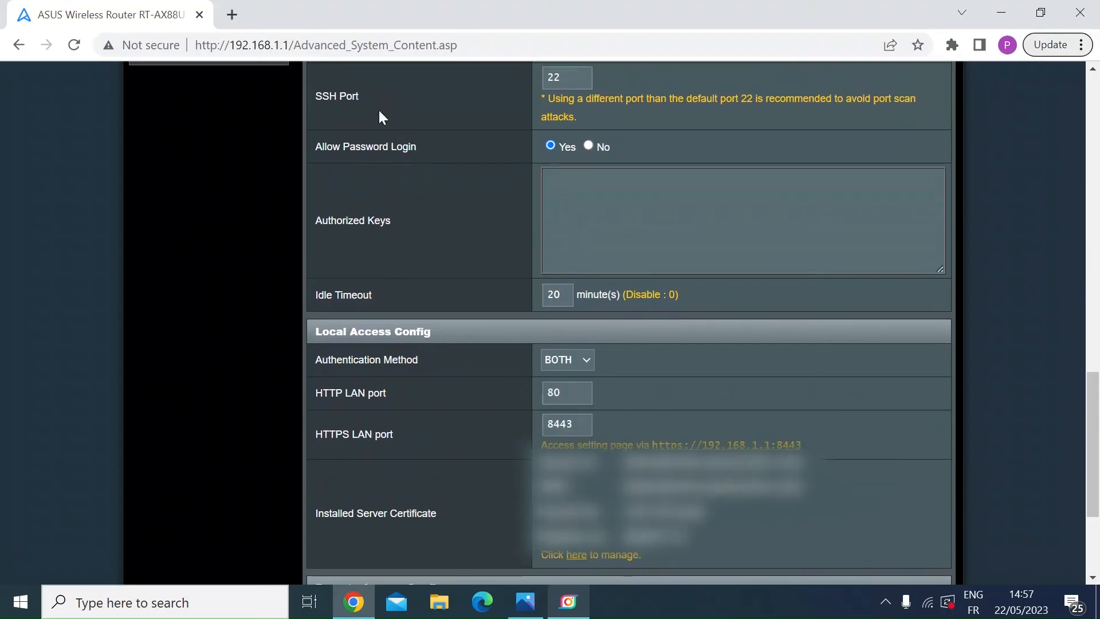
{"action": "mouse_move", "coordinate": [658, 393]}
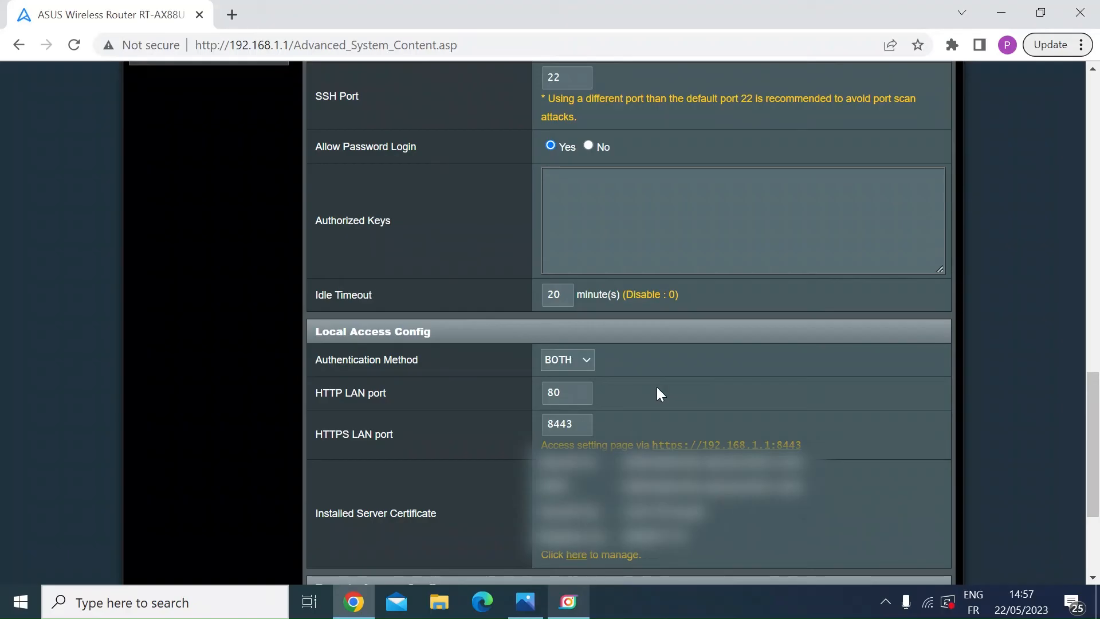
{"action": "left_click", "coordinate": [565, 359]}
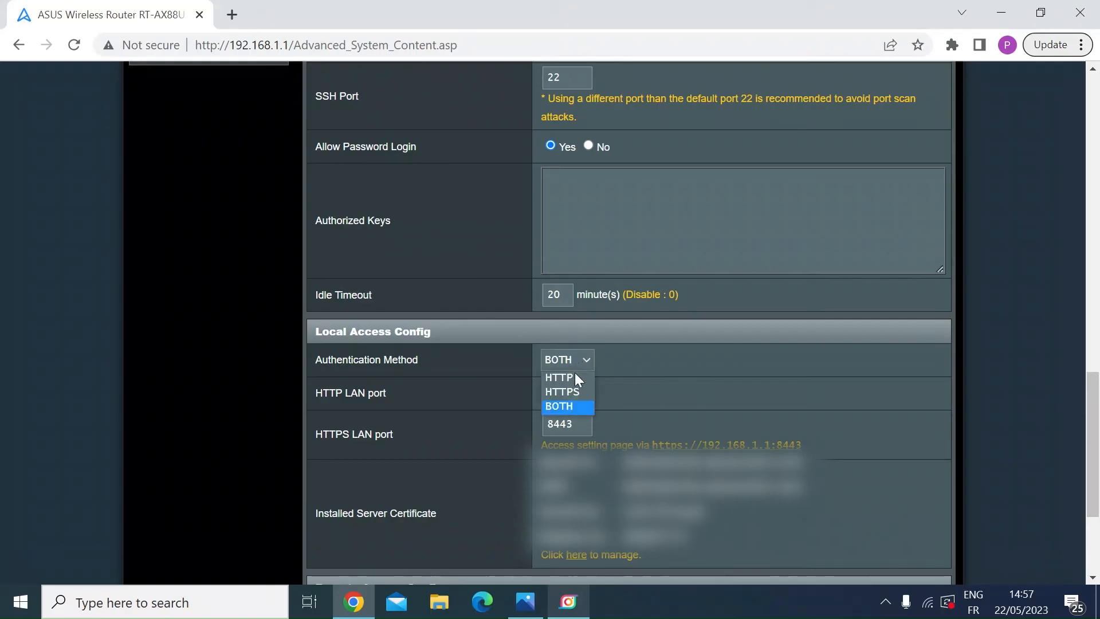
{"action": "left_click", "coordinate": [561, 392]}
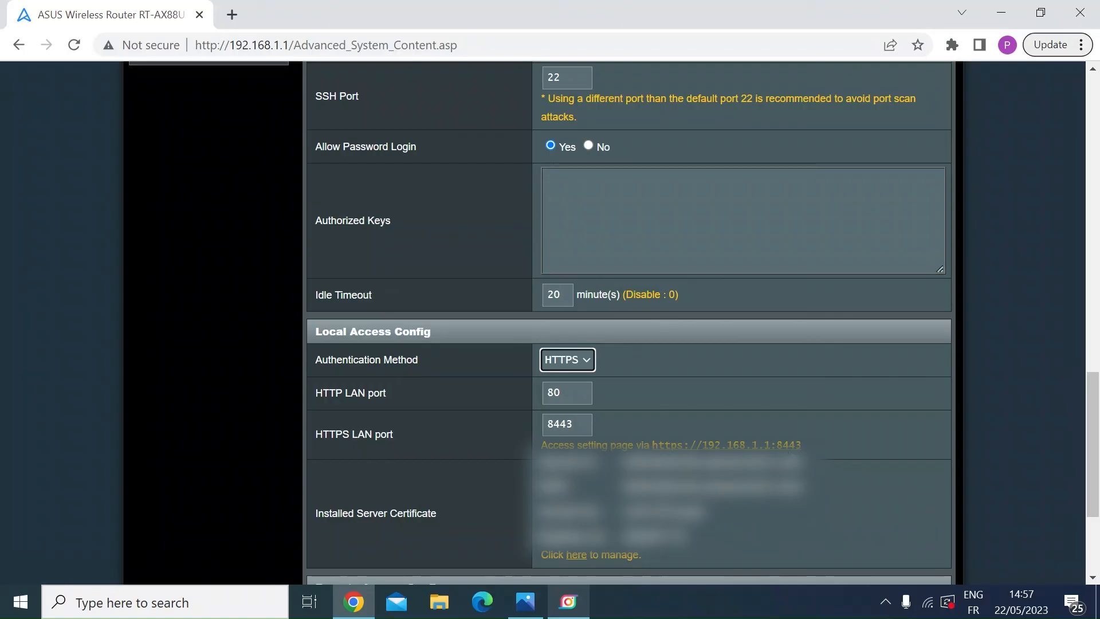
{"action": "mouse_move", "coordinate": [810, 415]}
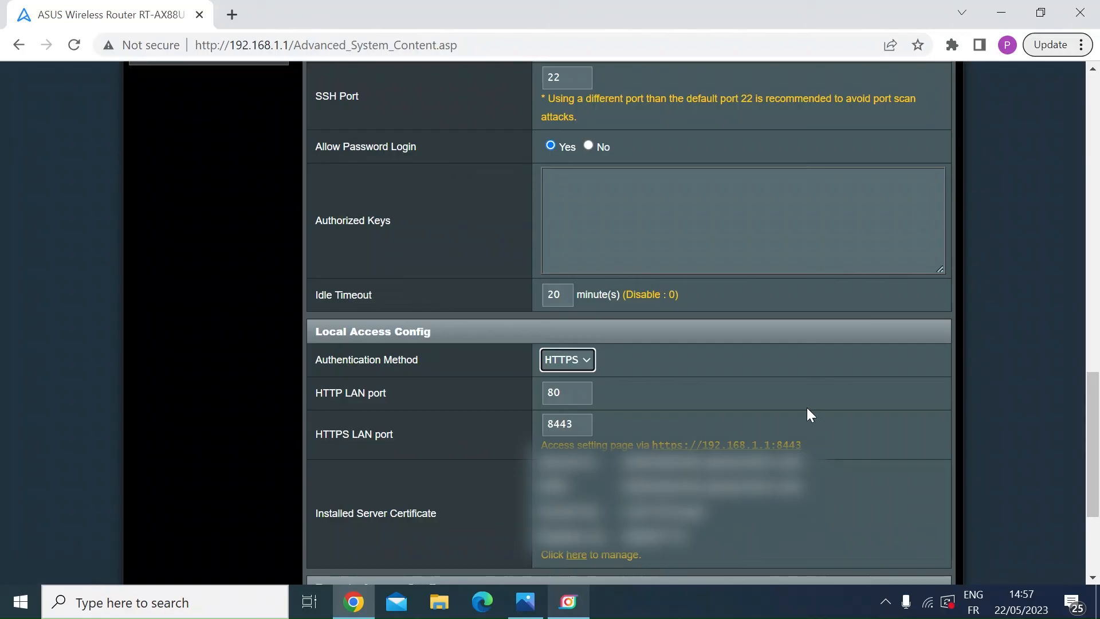
Step: Show the WAN DMZ page with Enable DMZ set to No
{"action": "scroll", "scroll_direction": "up", "scroll_amount": 3}
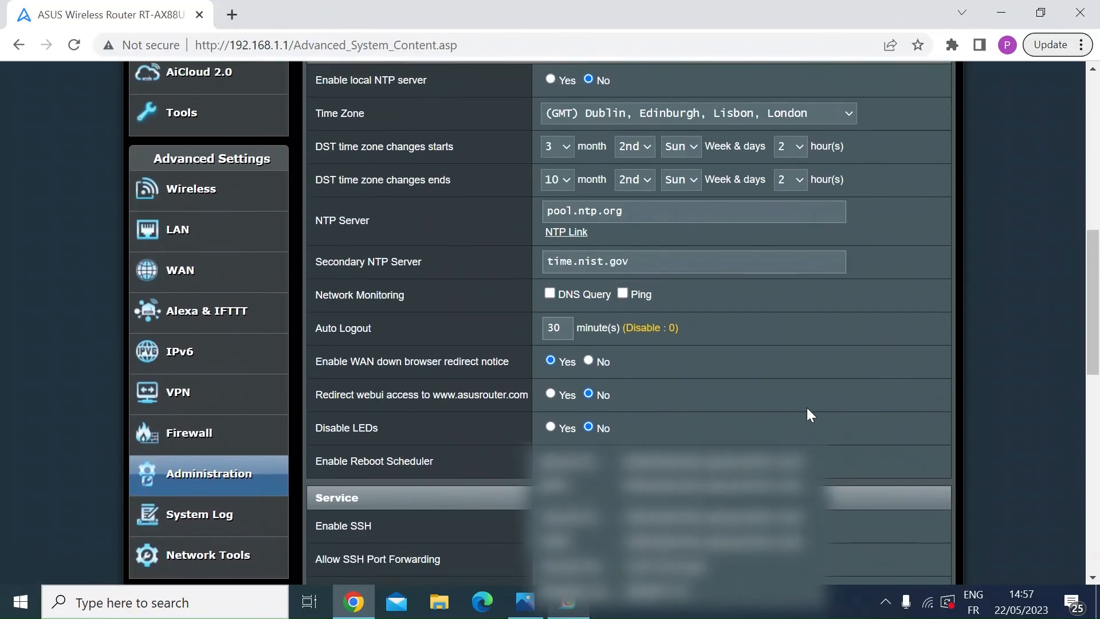
{"action": "left_click", "coordinate": [180, 269]}
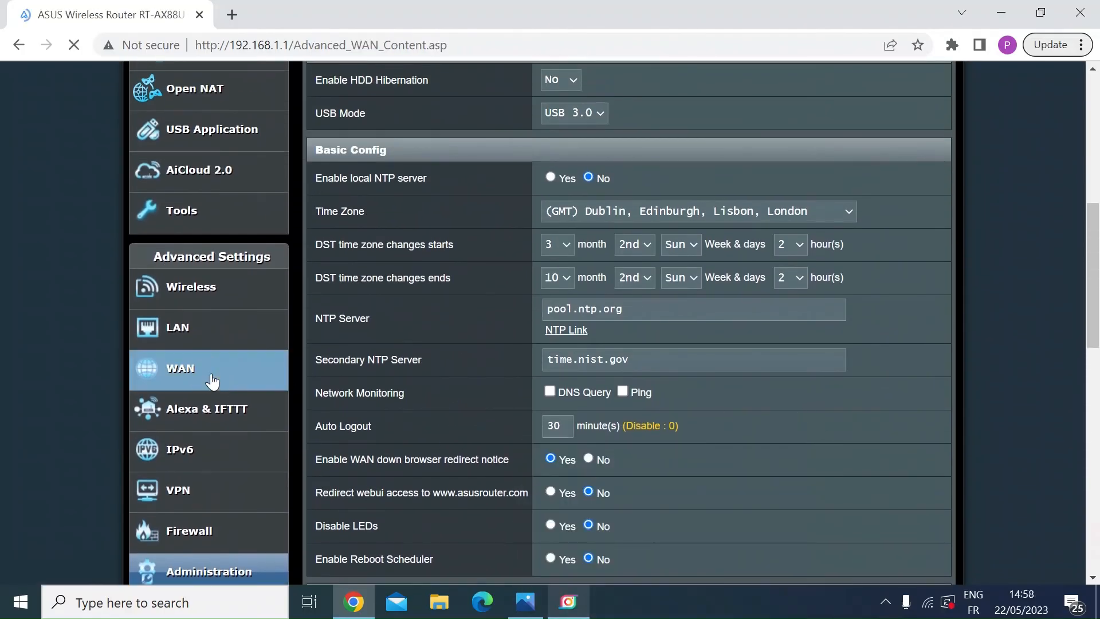
{"action": "left_click", "coordinate": [180, 368]}
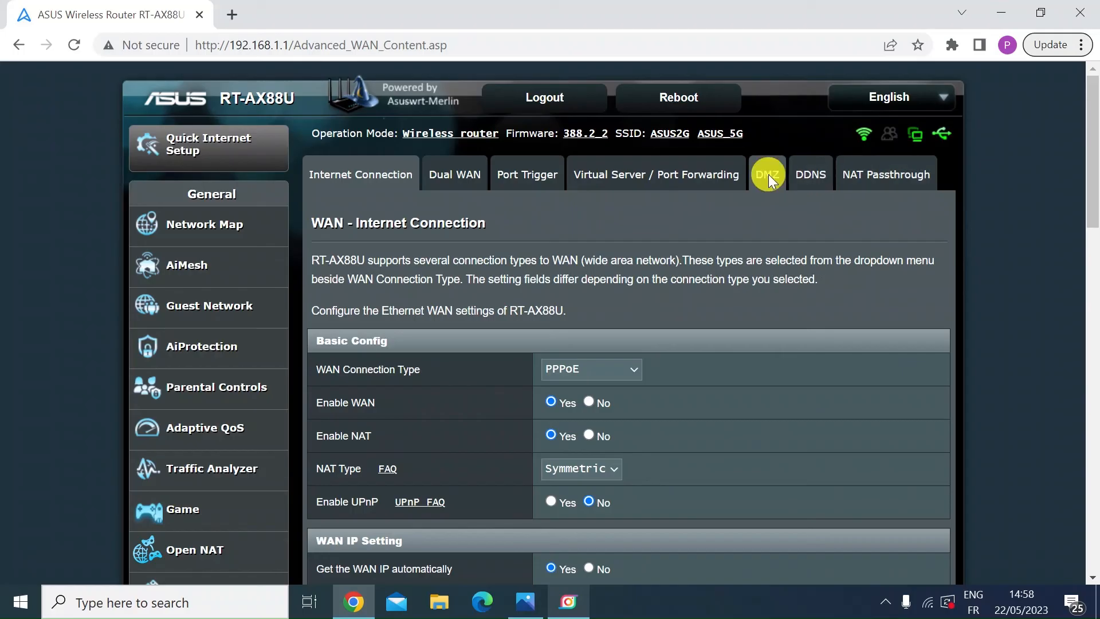
{"action": "left_click", "coordinate": [766, 174]}
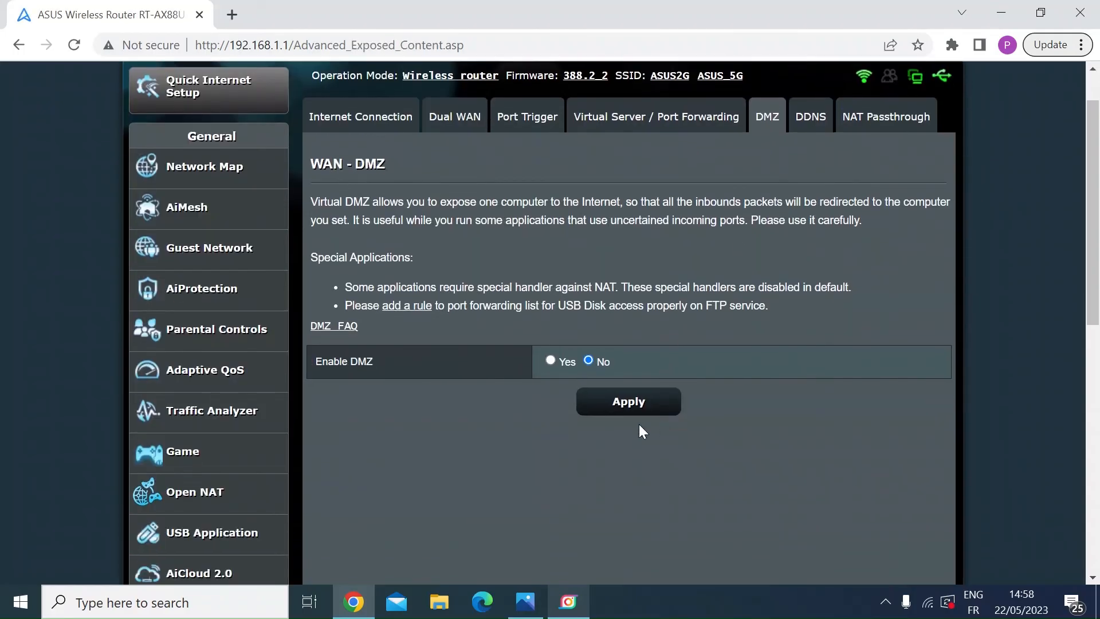
{"action": "mouse_move", "coordinate": [624, 373]}
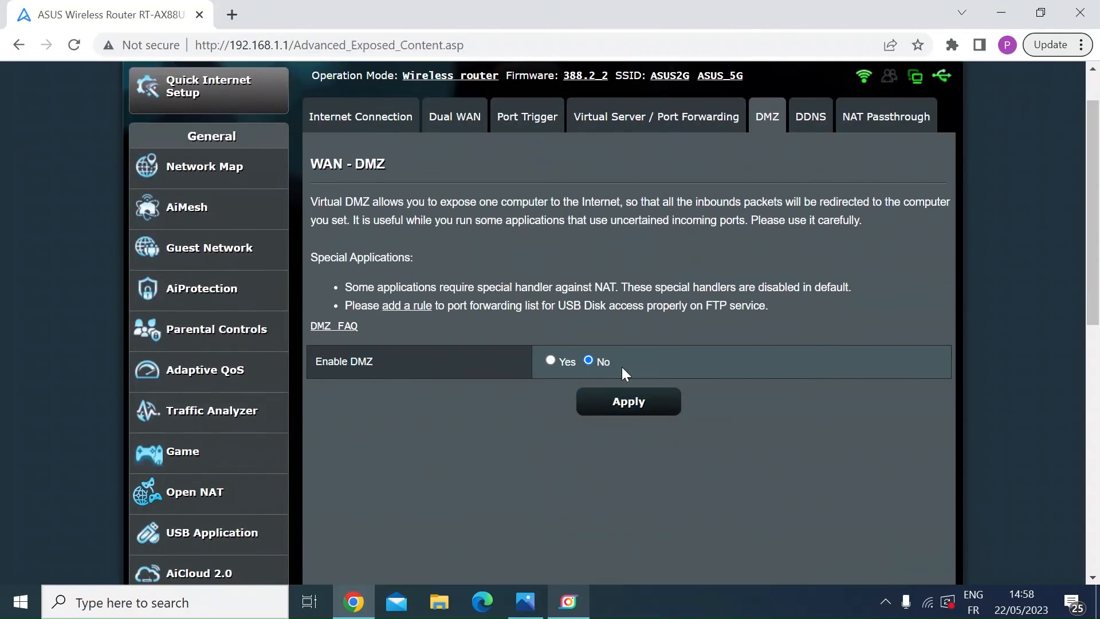
{"action": "mouse_move", "coordinate": [701, 375]}
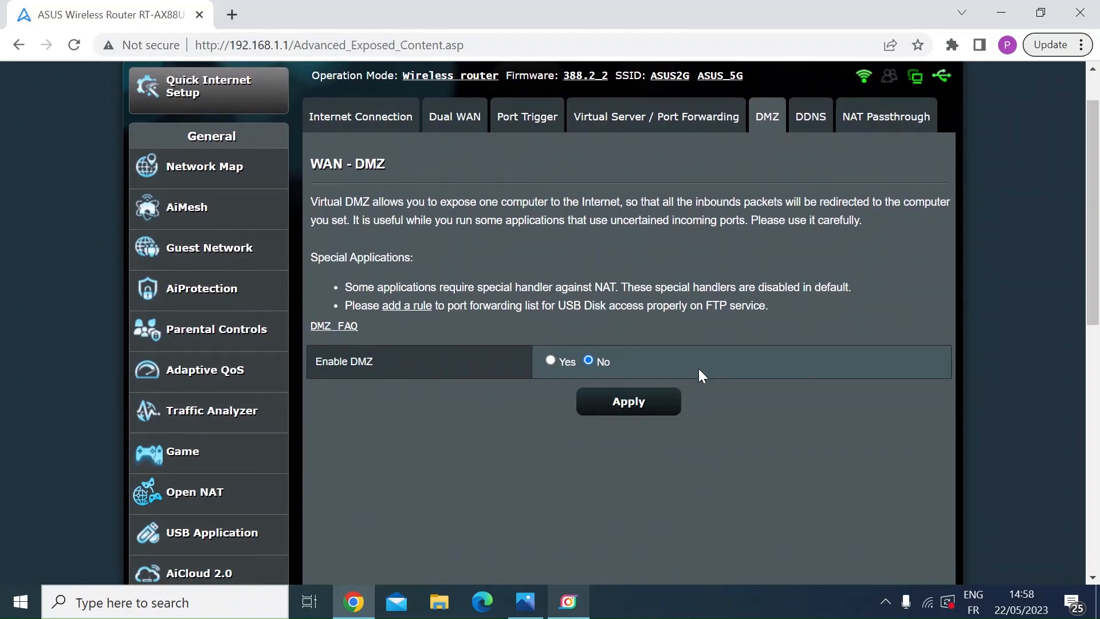